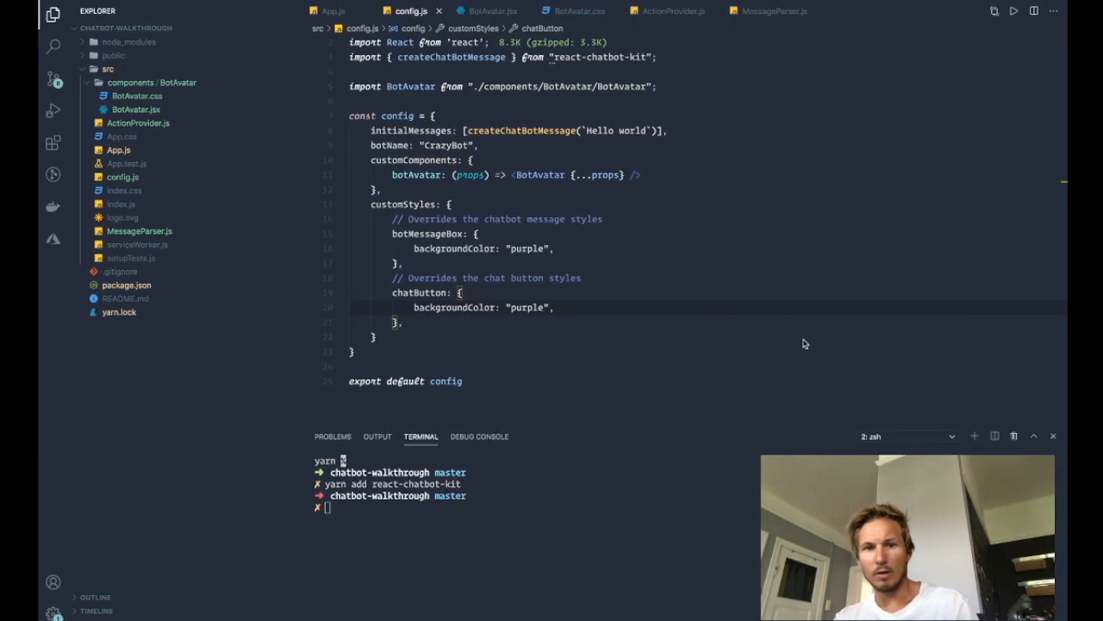
Switch to App.js to see Chatbot's config, messageParser and actionProvider props.
click(330, 10)
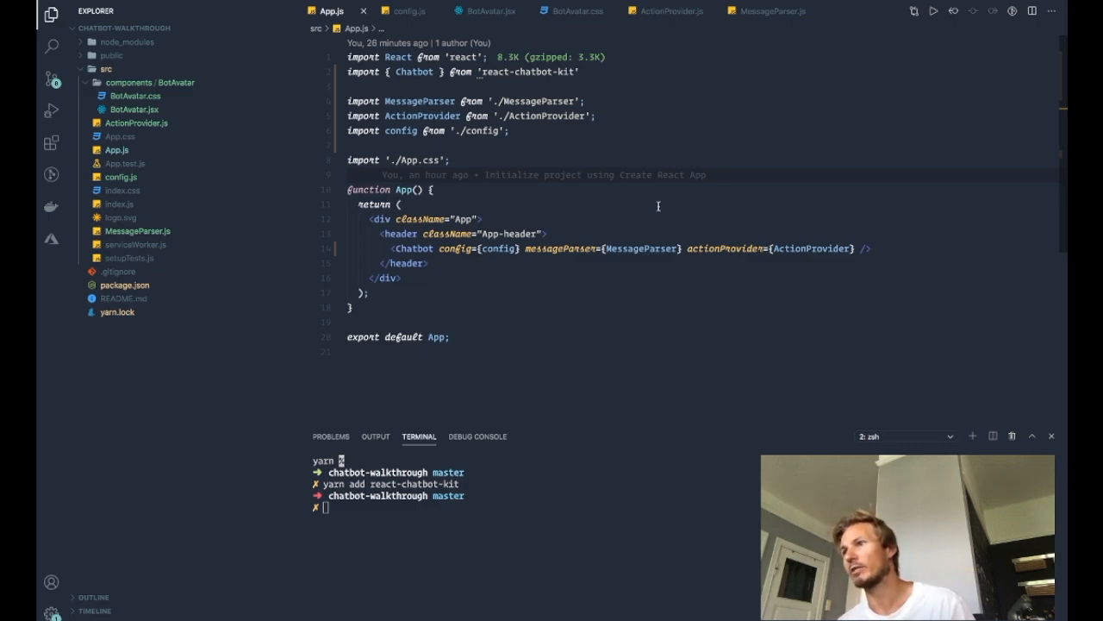
mouse_move(273, 241)
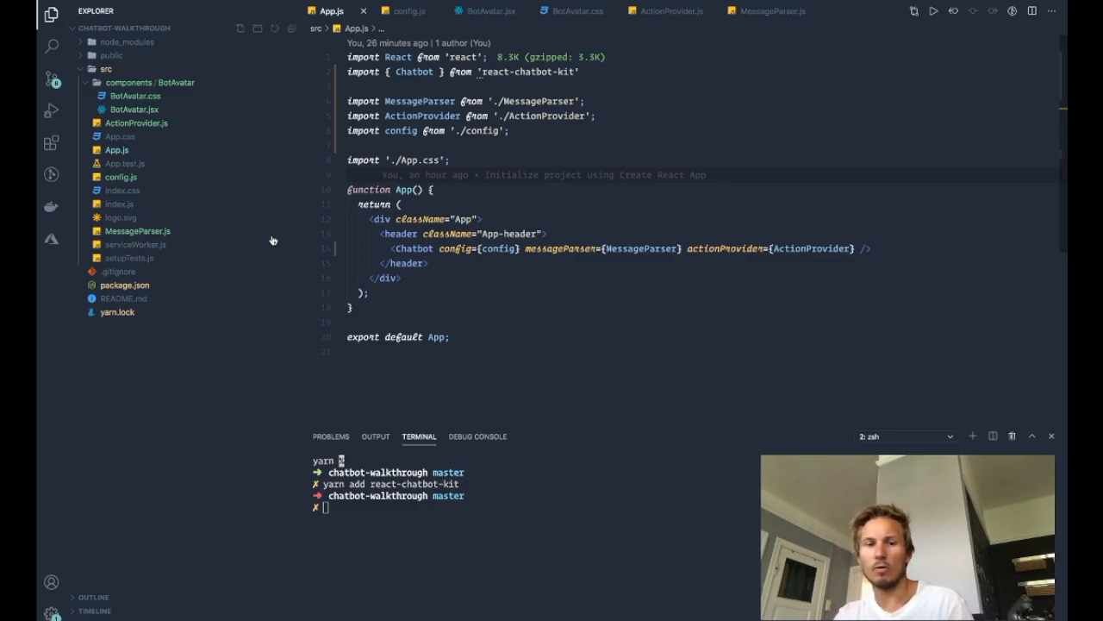
click(137, 230)
text(new)
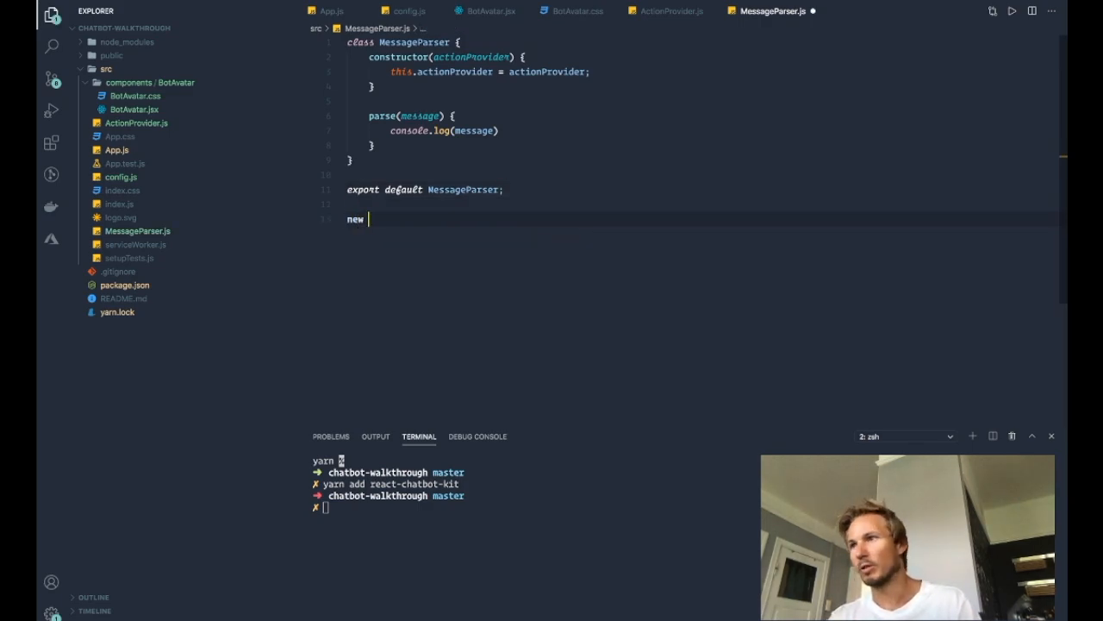
text(message)
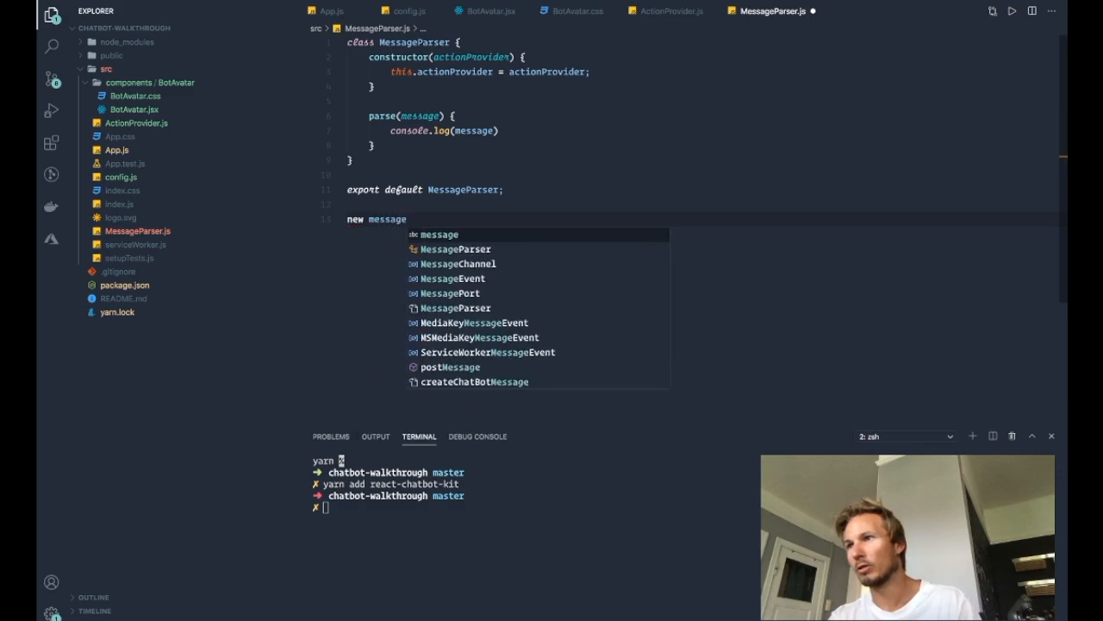
text(Messag)
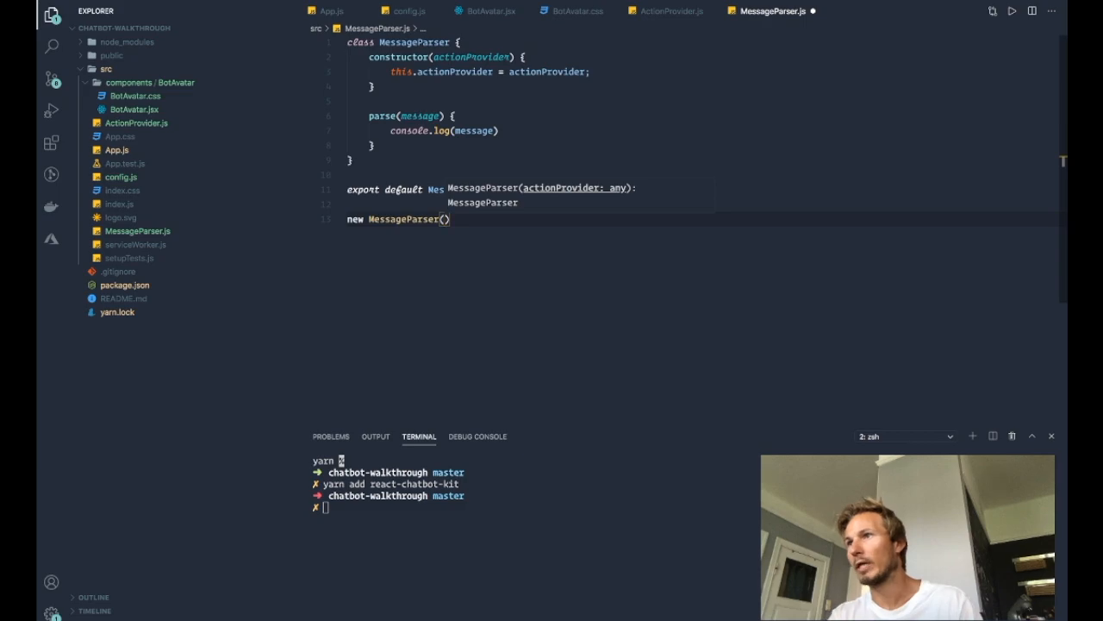
text(actionpr)
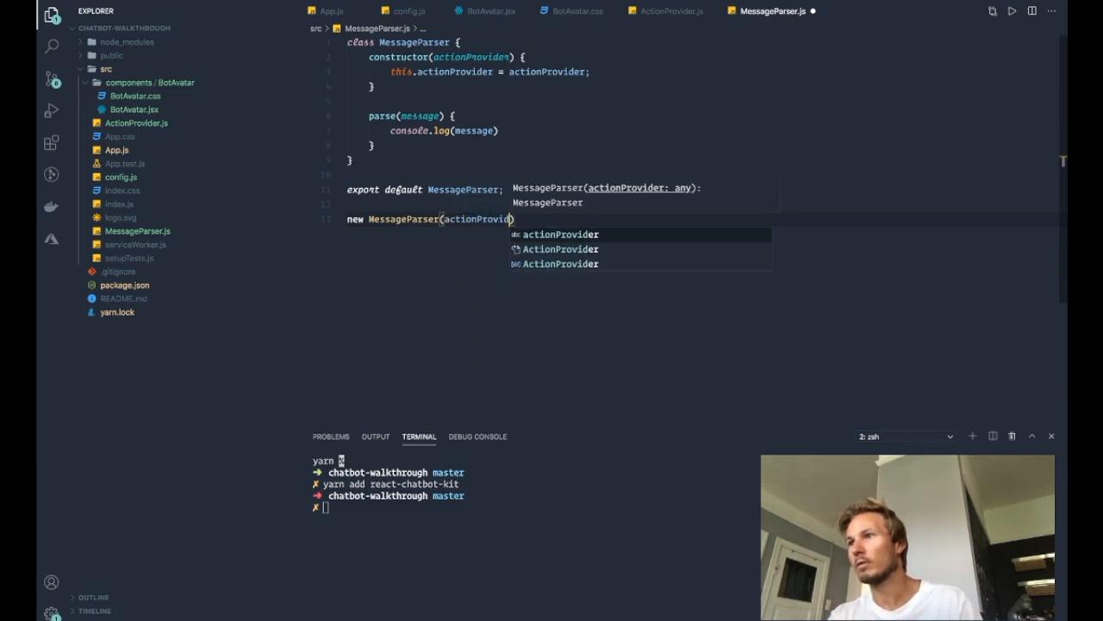
text(, state)
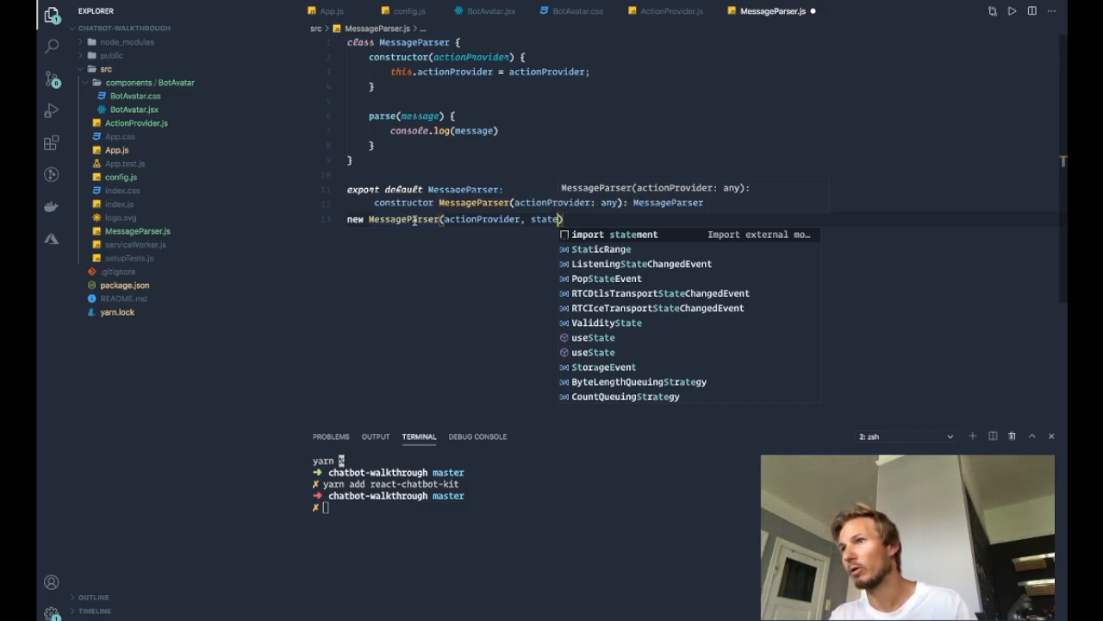
key(Escape)
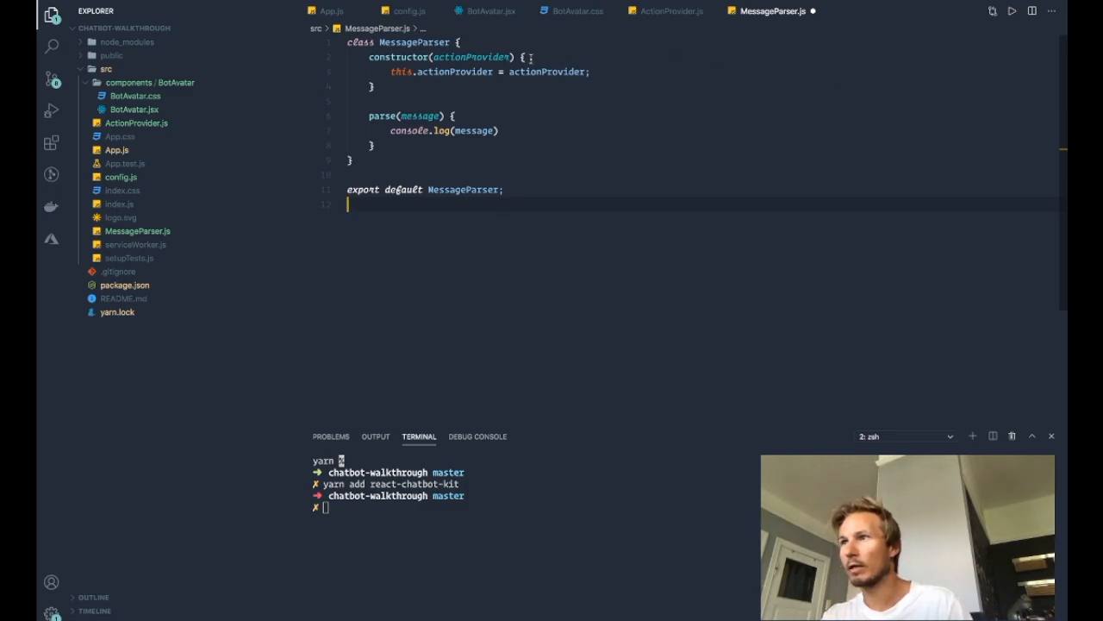
Add a state parameter to the MessageParser constructor and assign this.state = state.
text(, state)
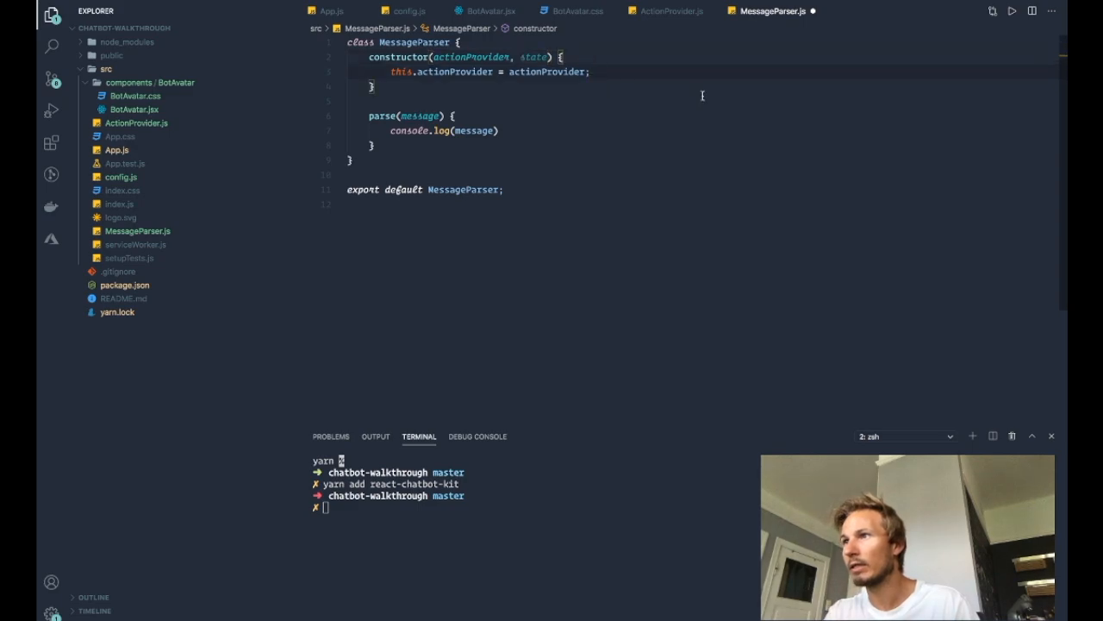
text(this.sta)
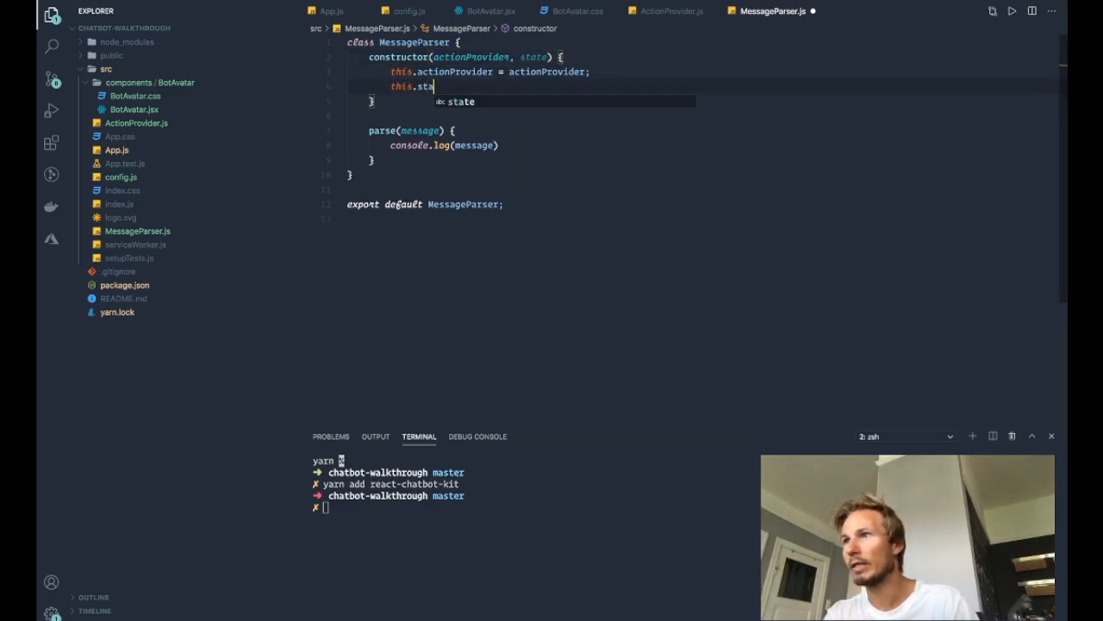
text(te = sta)
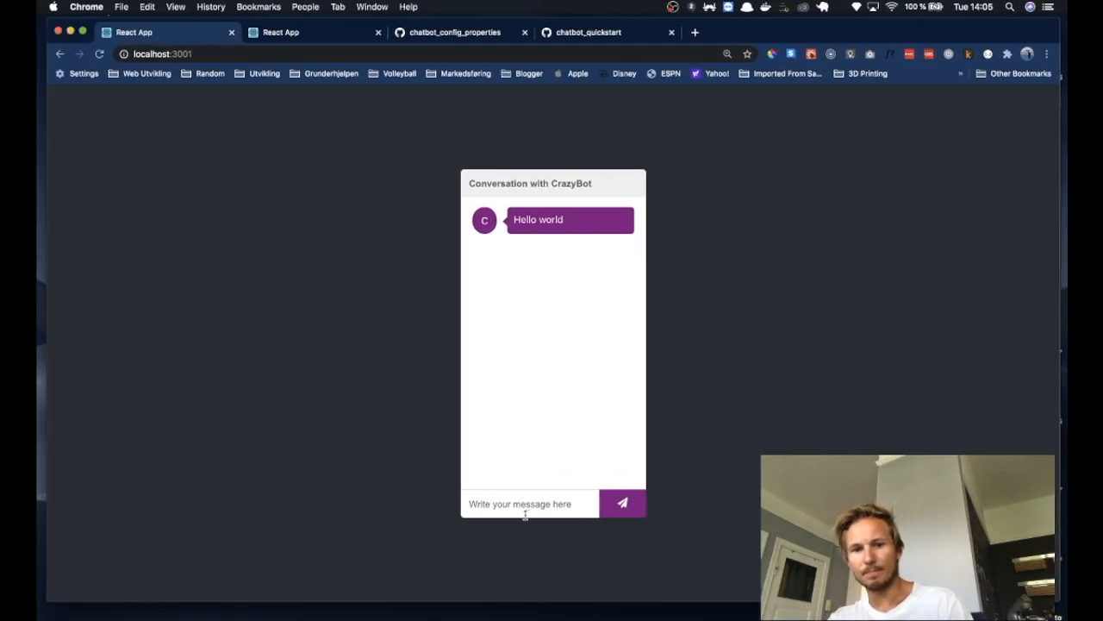
Send the message 'hello' to CrazyBot.
click(529, 504)
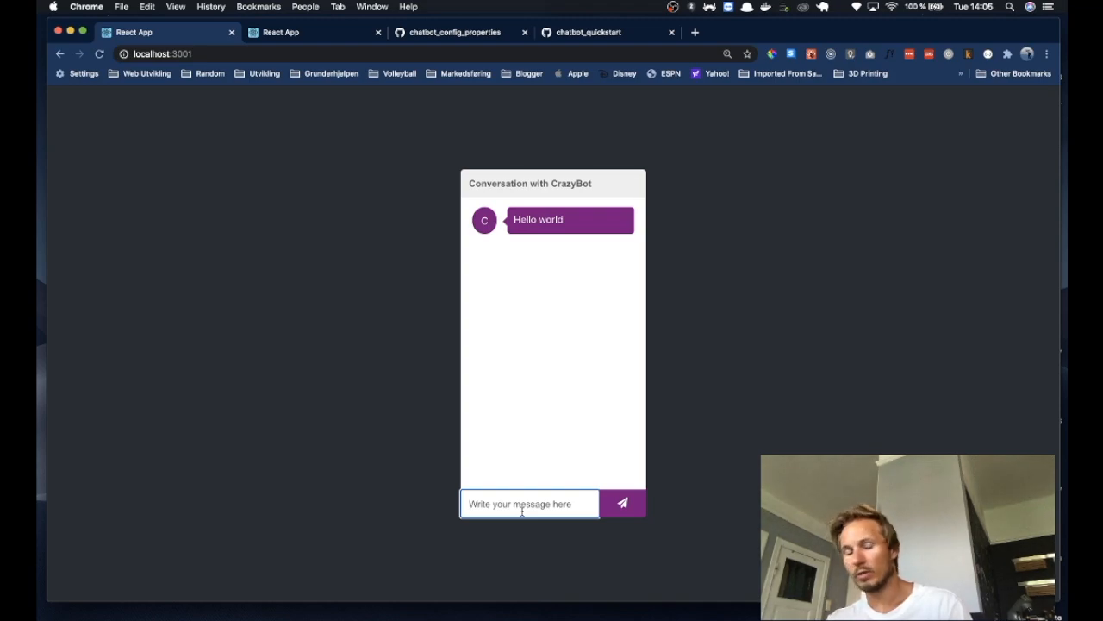
text(hello)
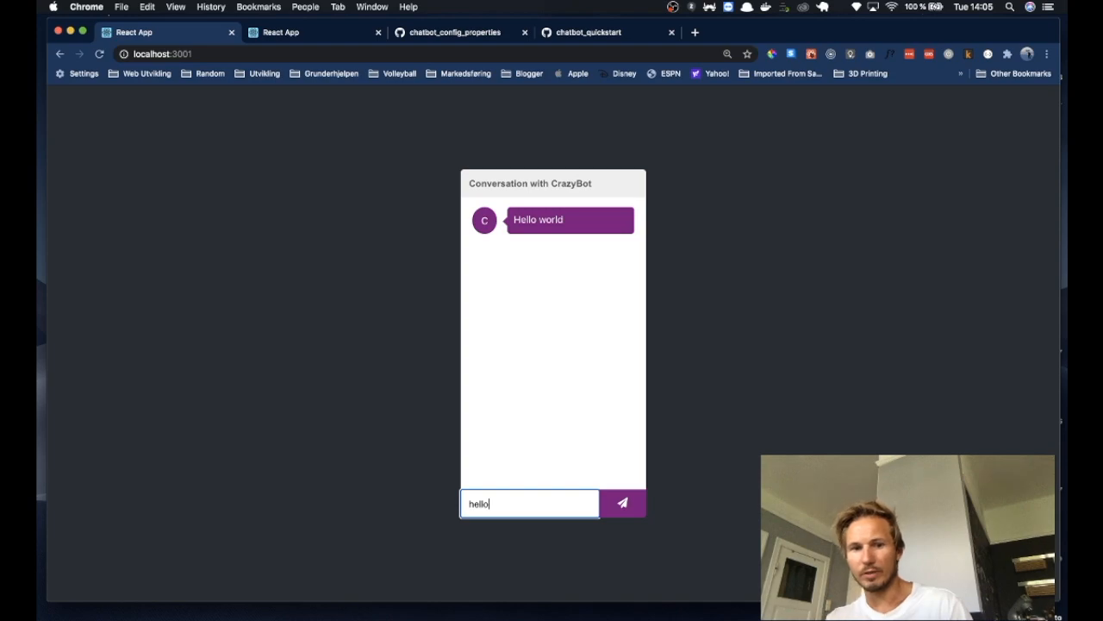
click(622, 502)
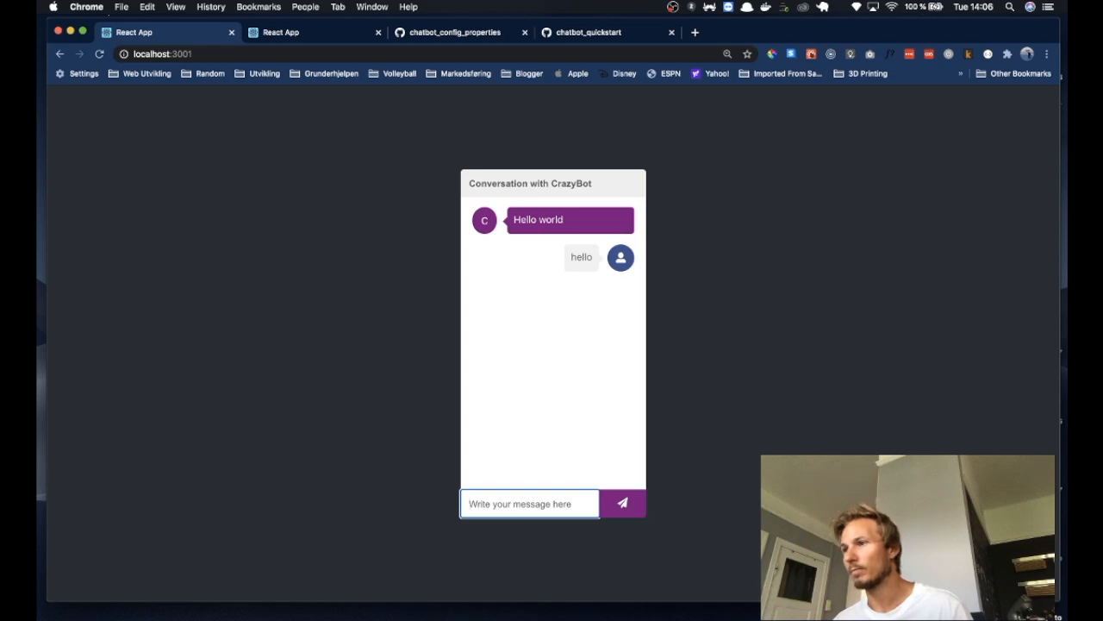
mouse_move(445, 447)
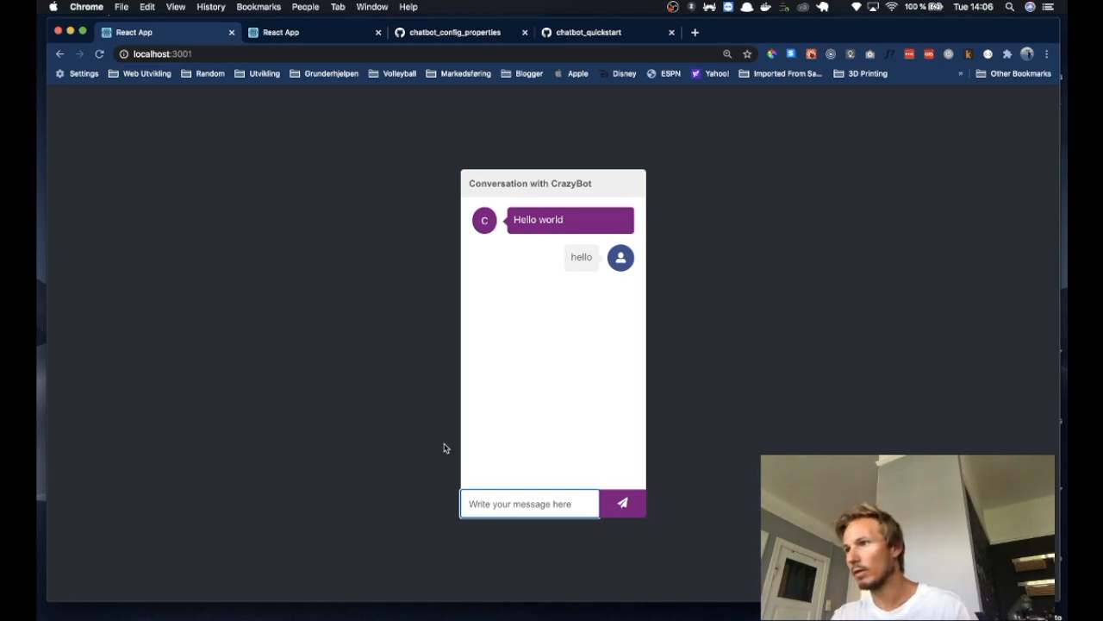
mouse_move(411, 360)
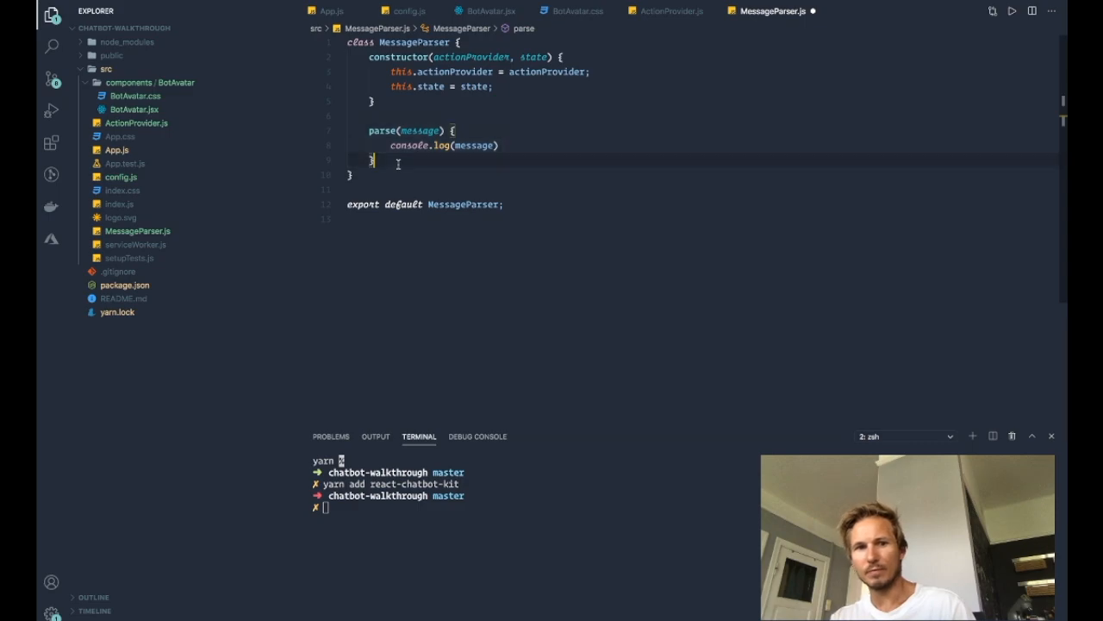
double_click(420, 130)
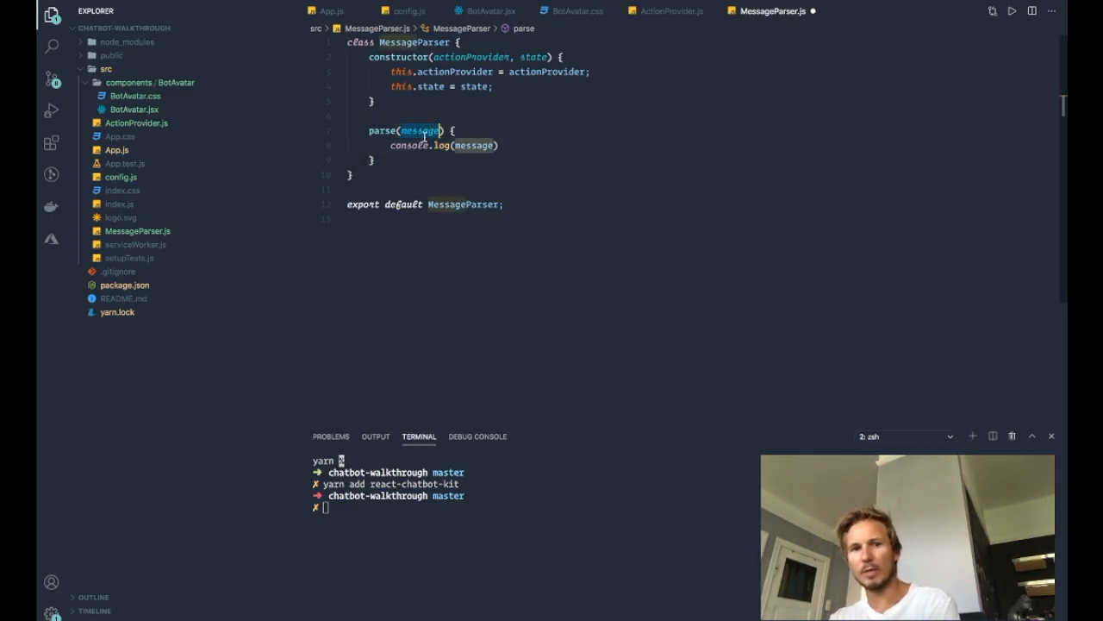
click(502, 145)
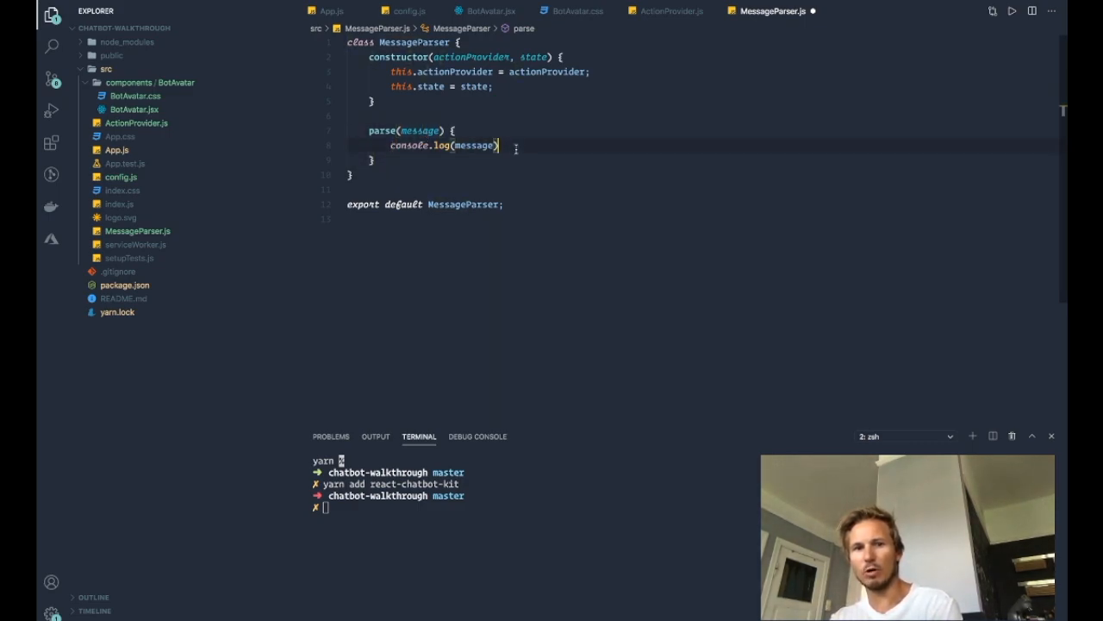
double_click(479, 145)
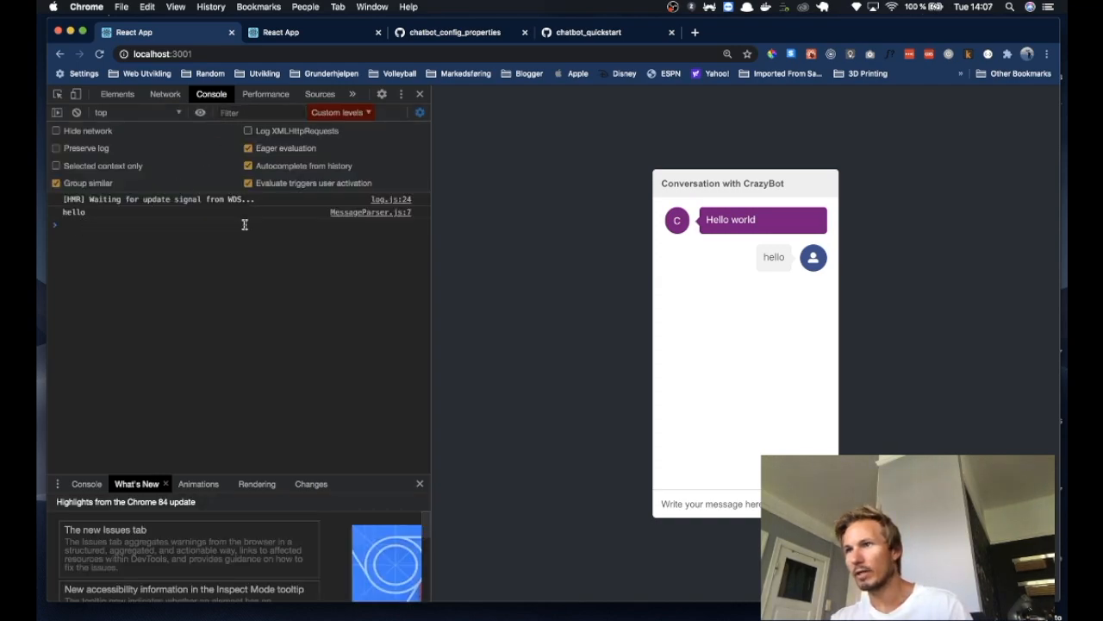
mouse_move(470, 264)
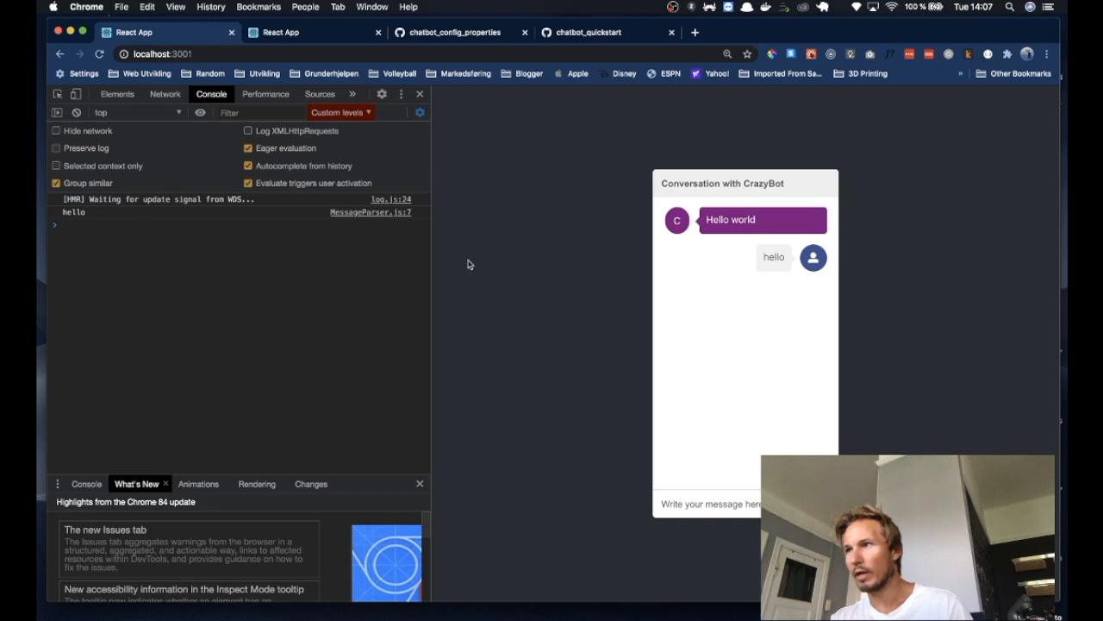
mouse_move(721, 425)
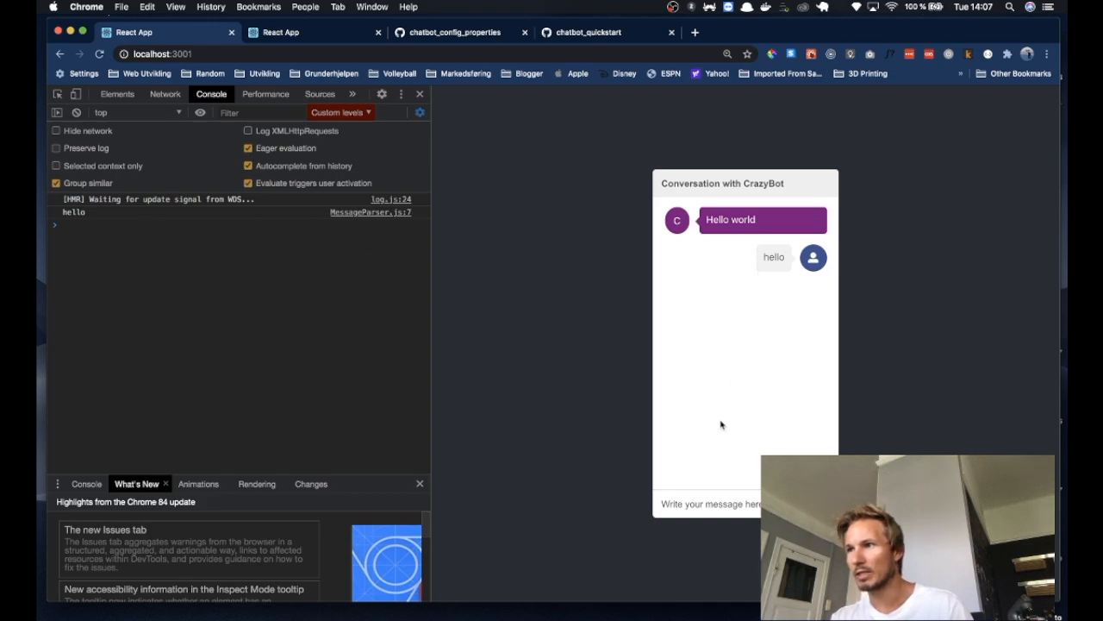
Enter the message "I'm a frog" in the chatbot's message input.
click(709, 504)
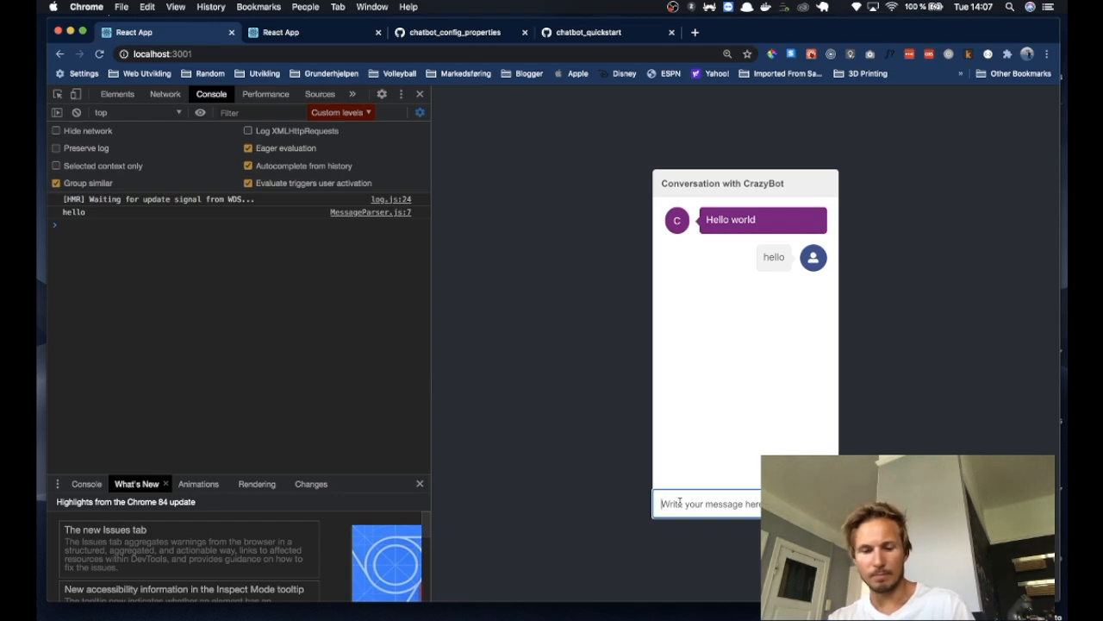
text(I'm a for)
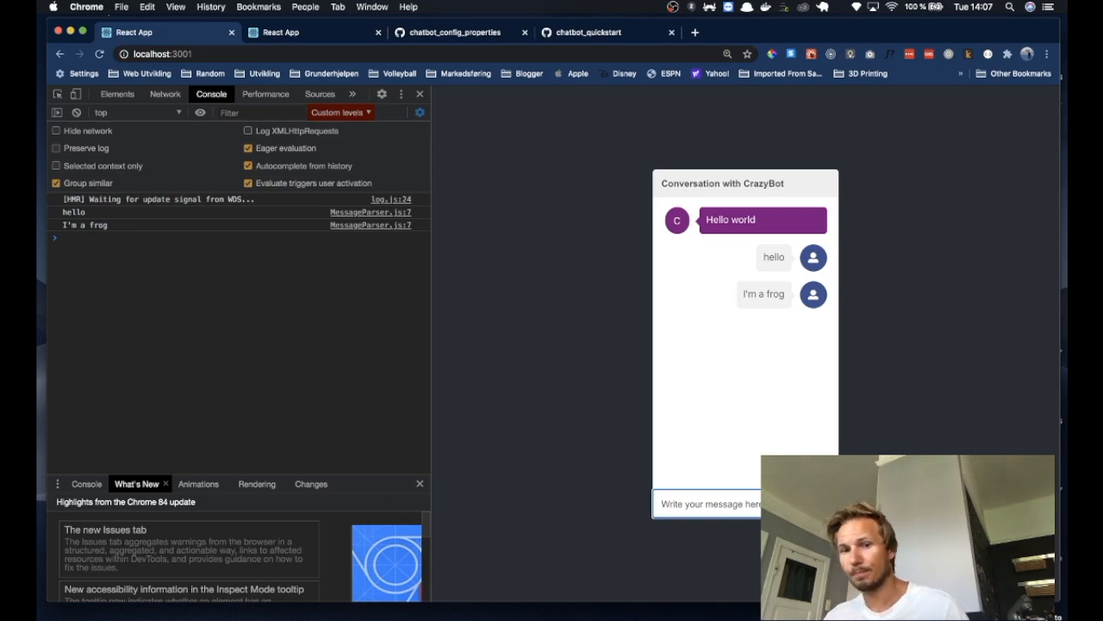
mouse_move(640, 394)
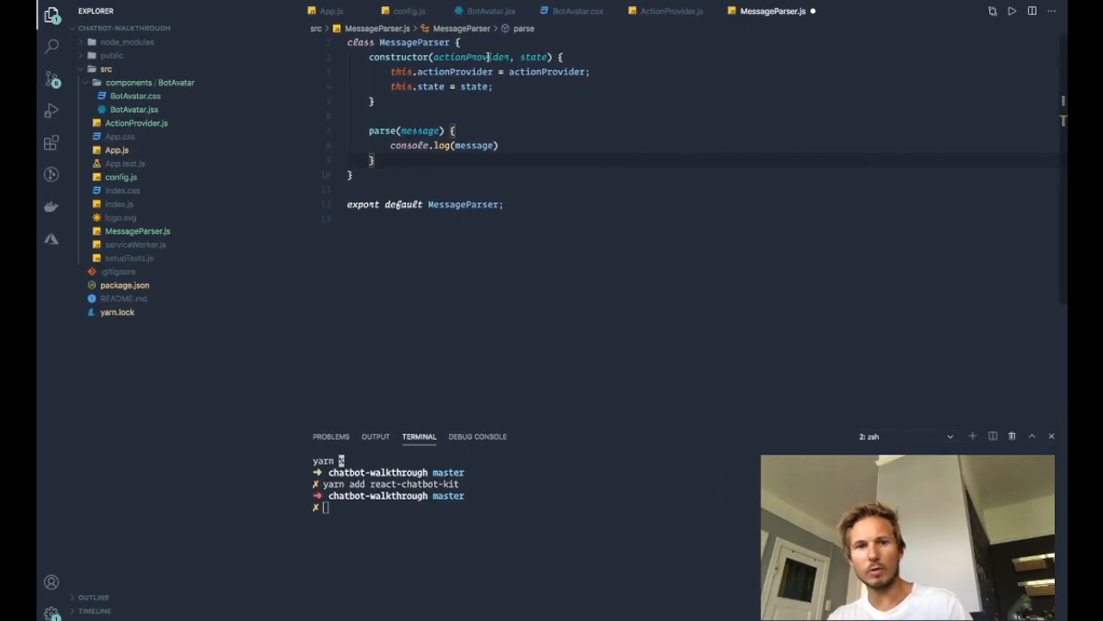
In parse, lowercase the message and log "Hi!" when it includes "hello world".
key(Enter)
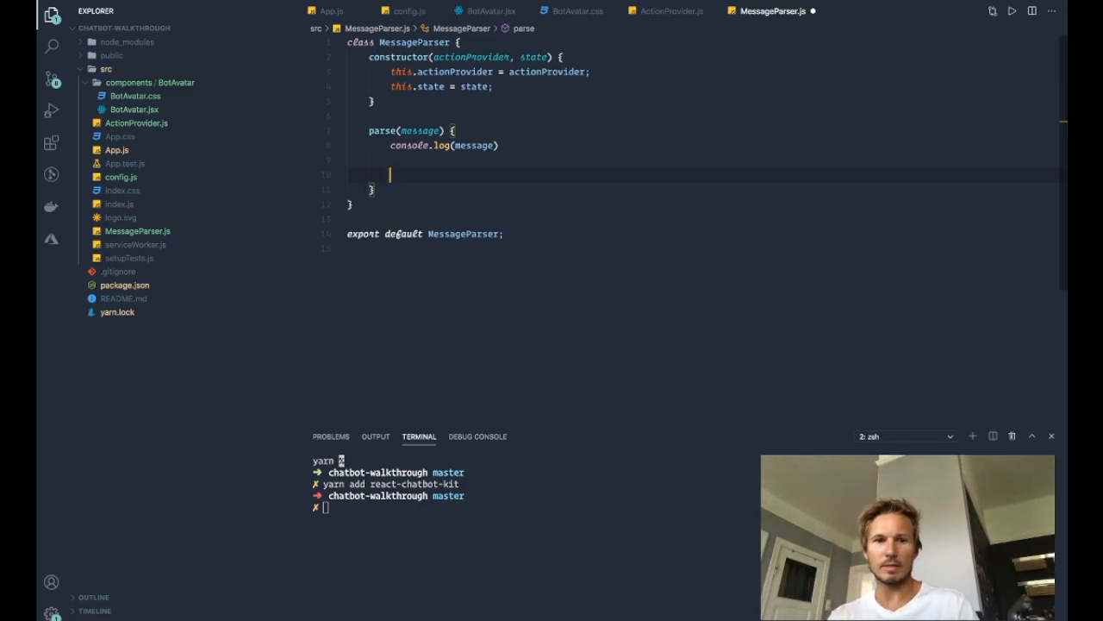
text(const lowercase = message)
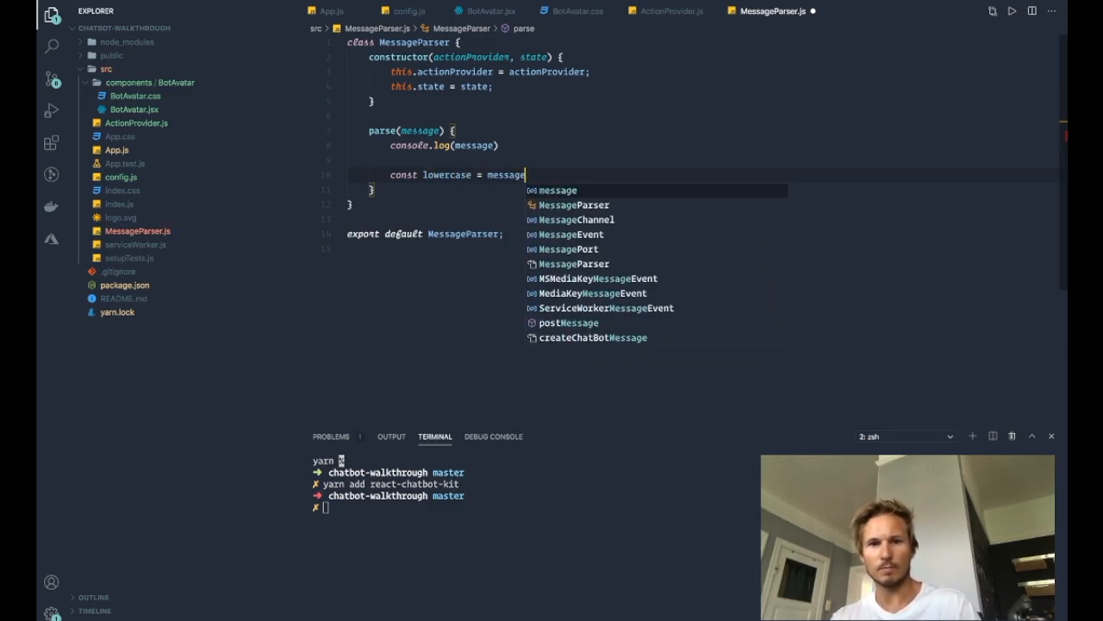
text(.toLowerc)
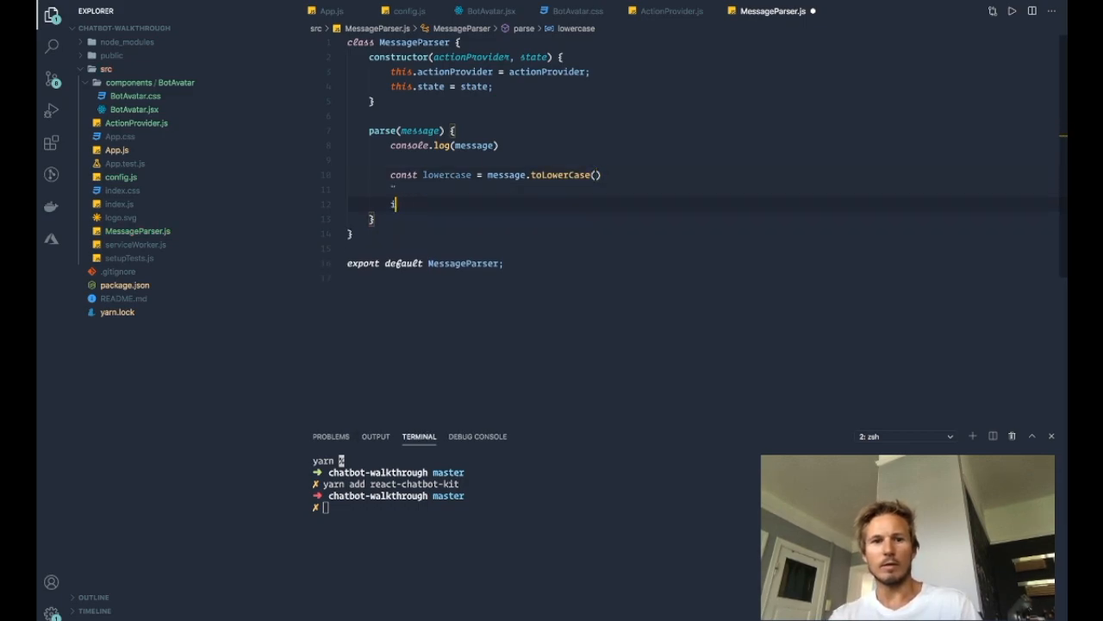
text(if)
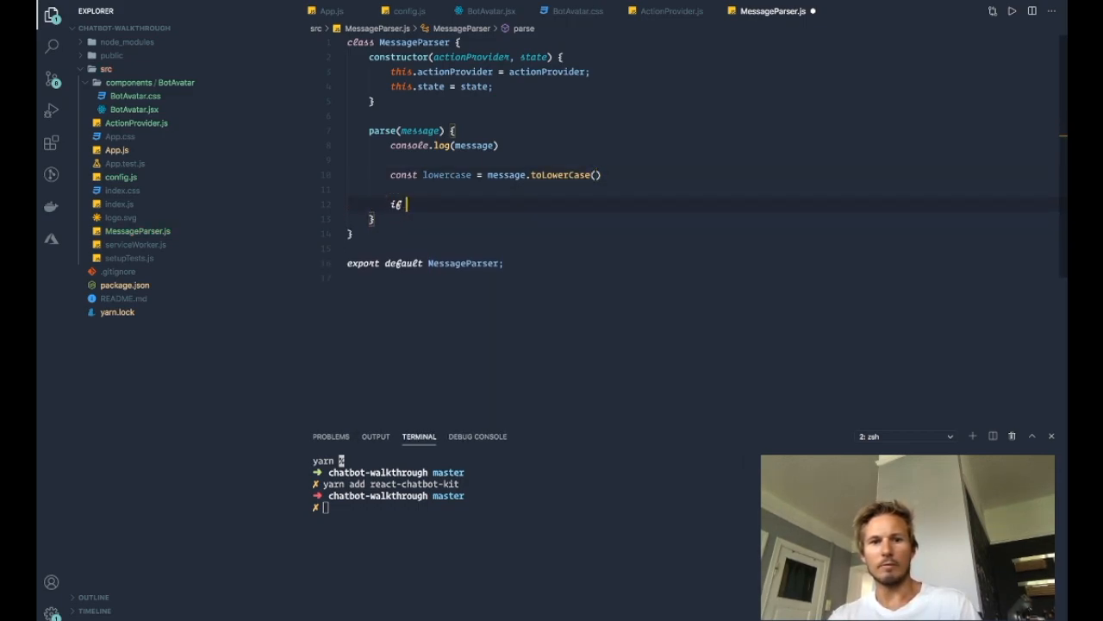
text((lowercase)
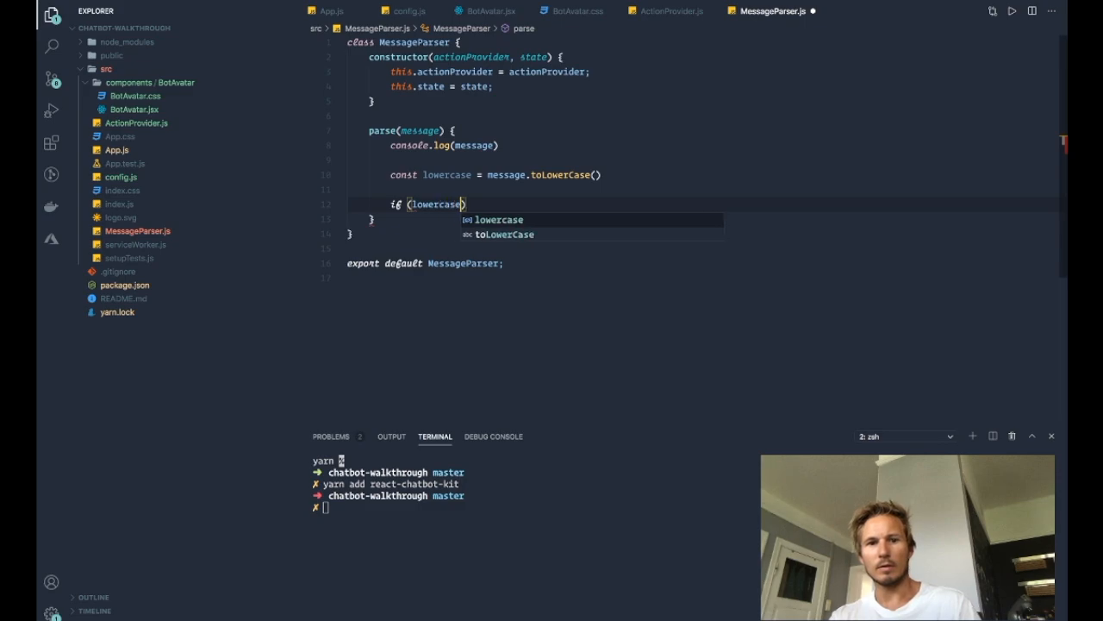
text(.includes("hello world)
text(console.lo)
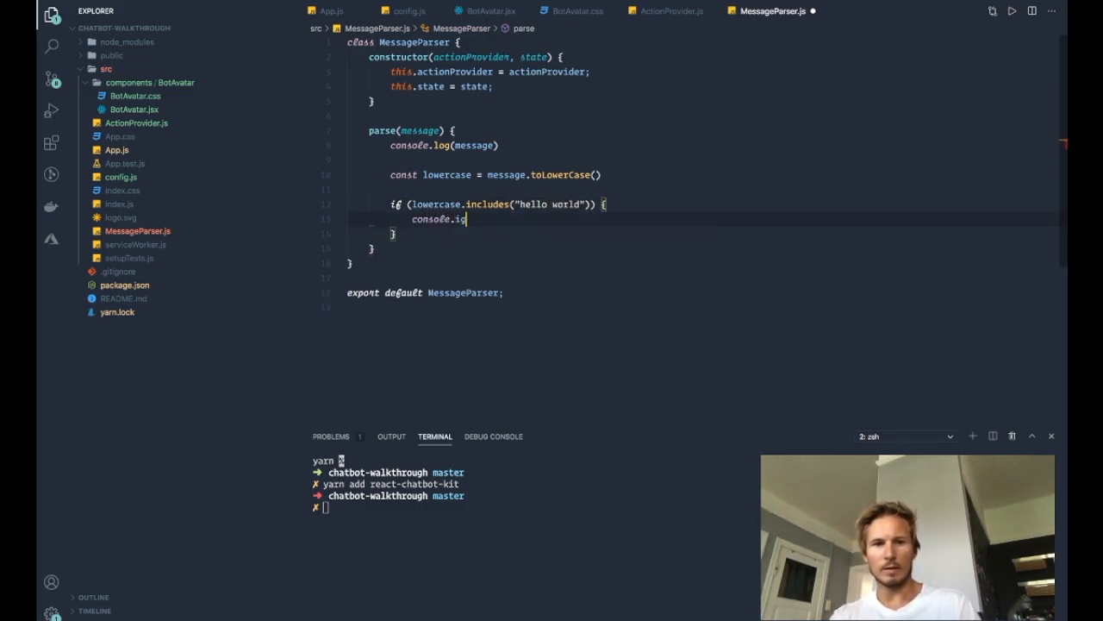
text(g)
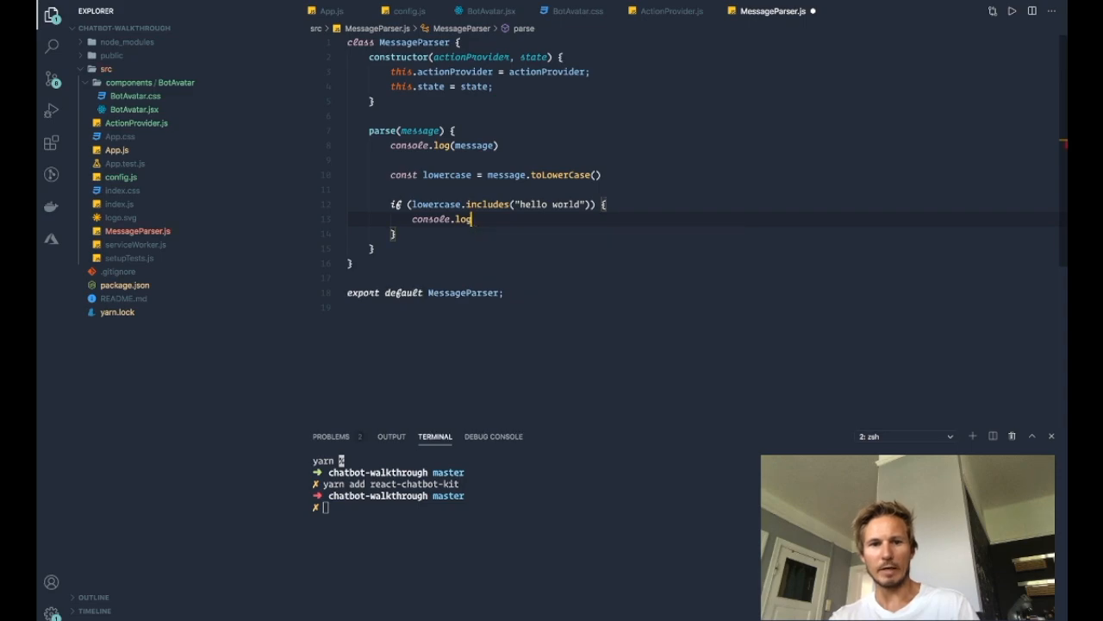
text(("Hi!"))
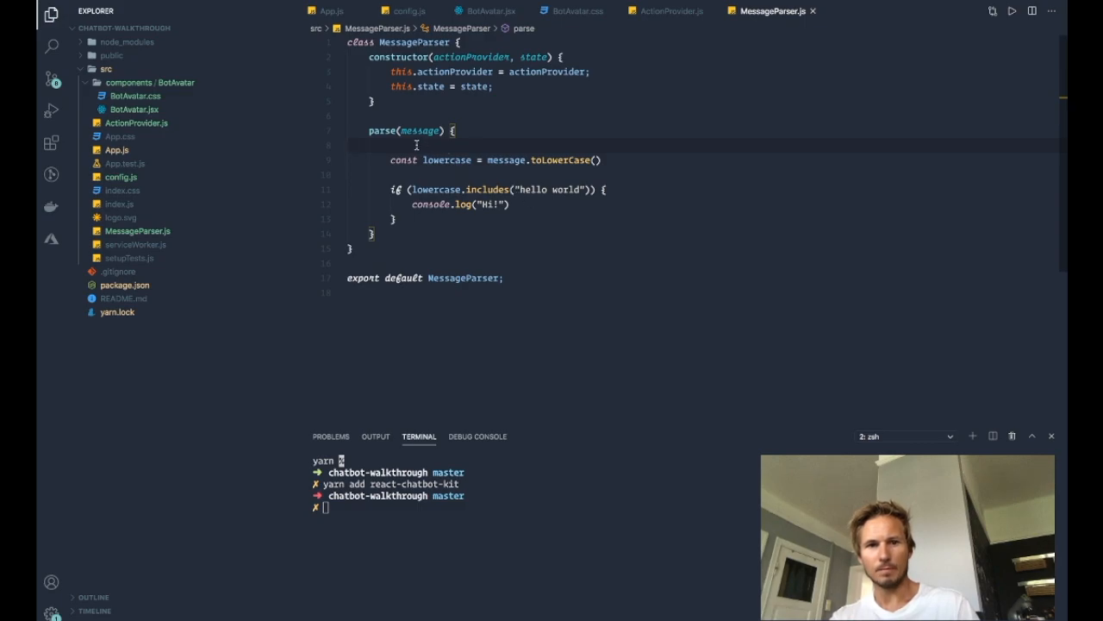
key(Backspace)
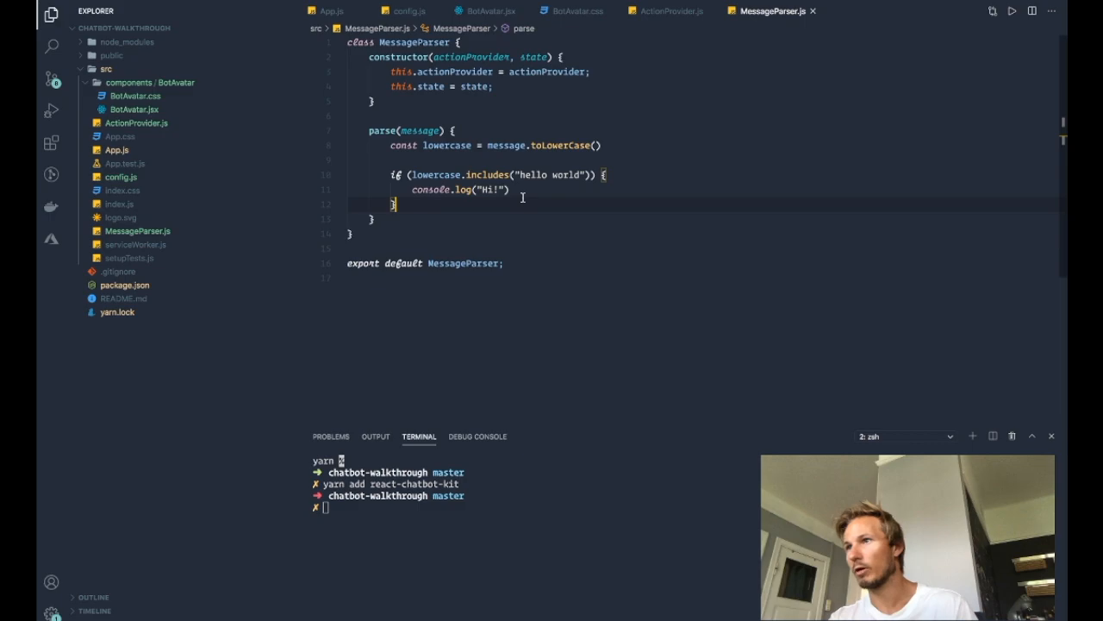
mouse_move(515, 253)
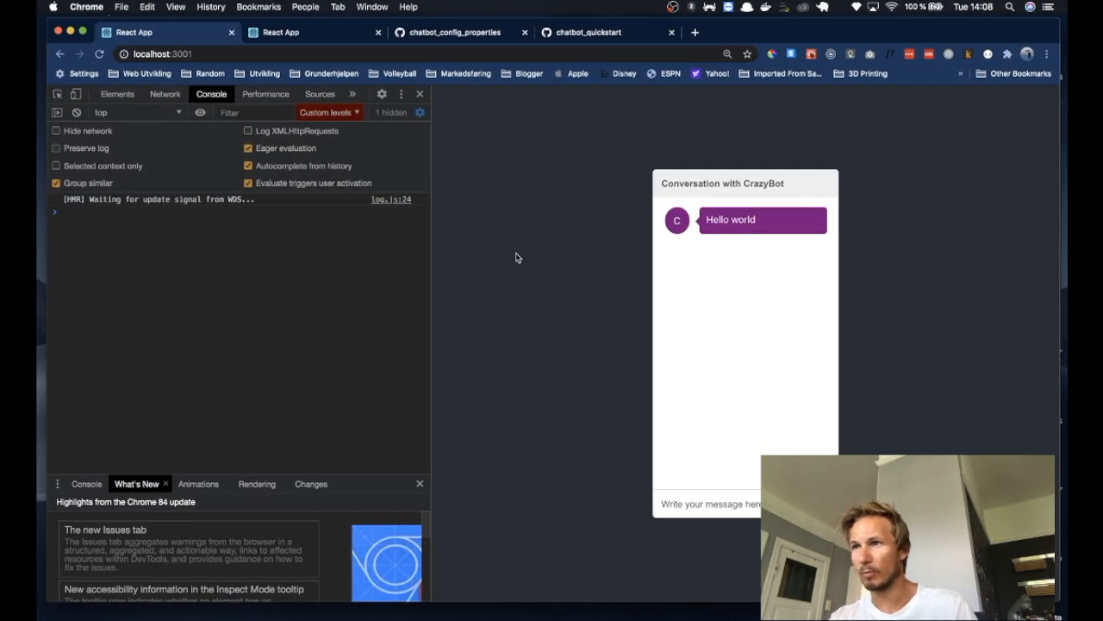
Send 'hi' then 'hello world' to the chatbot, checking the console for "Hi!".
click(711, 505)
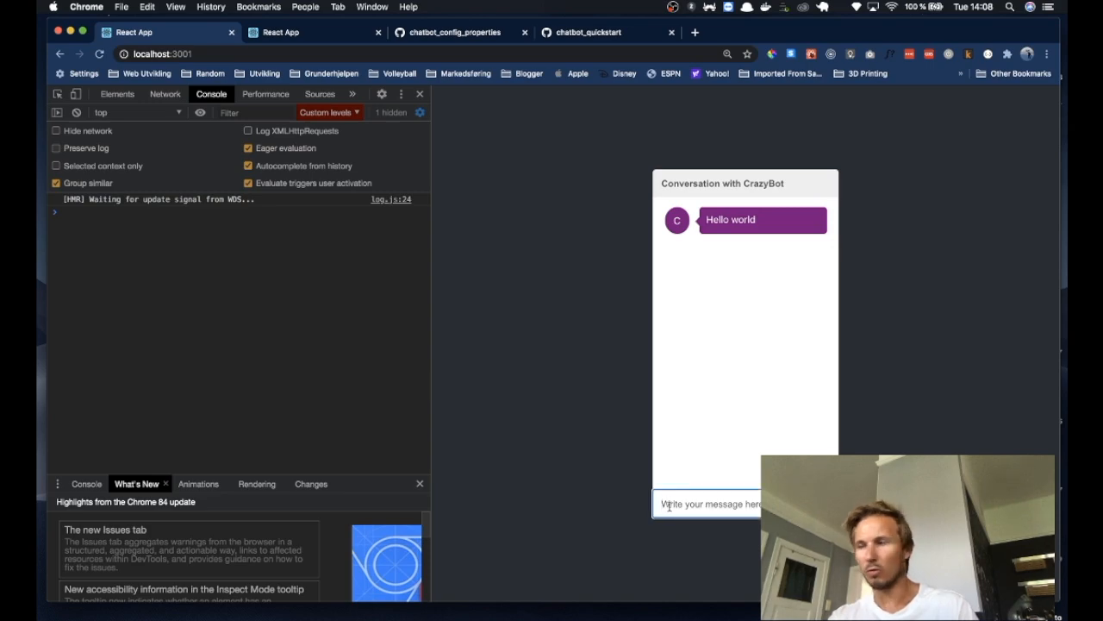
key(Return)
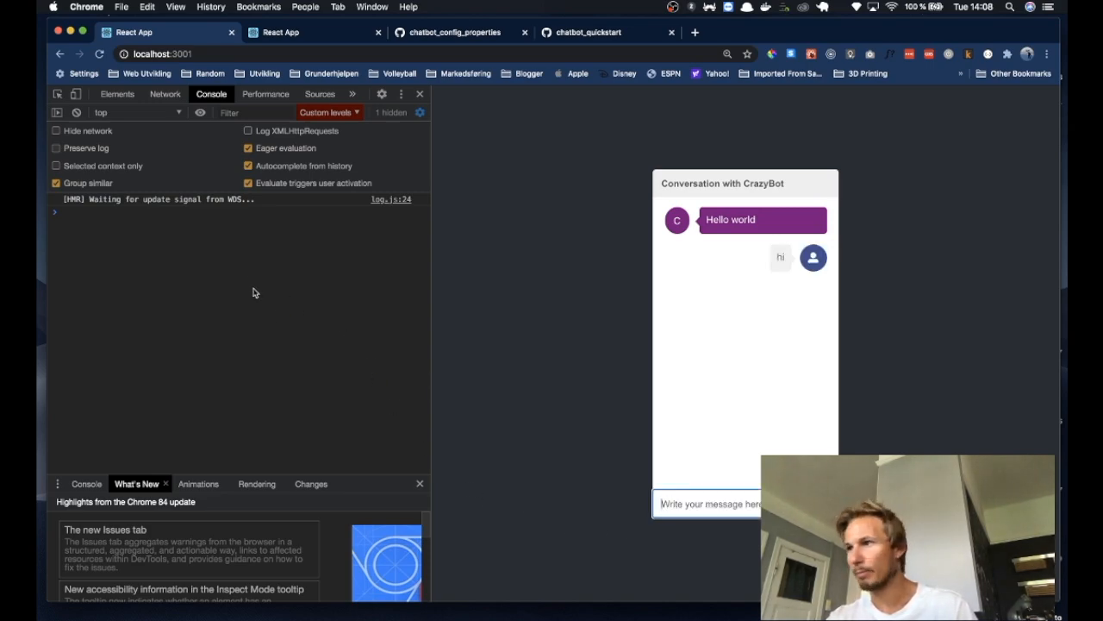
click(707, 504)
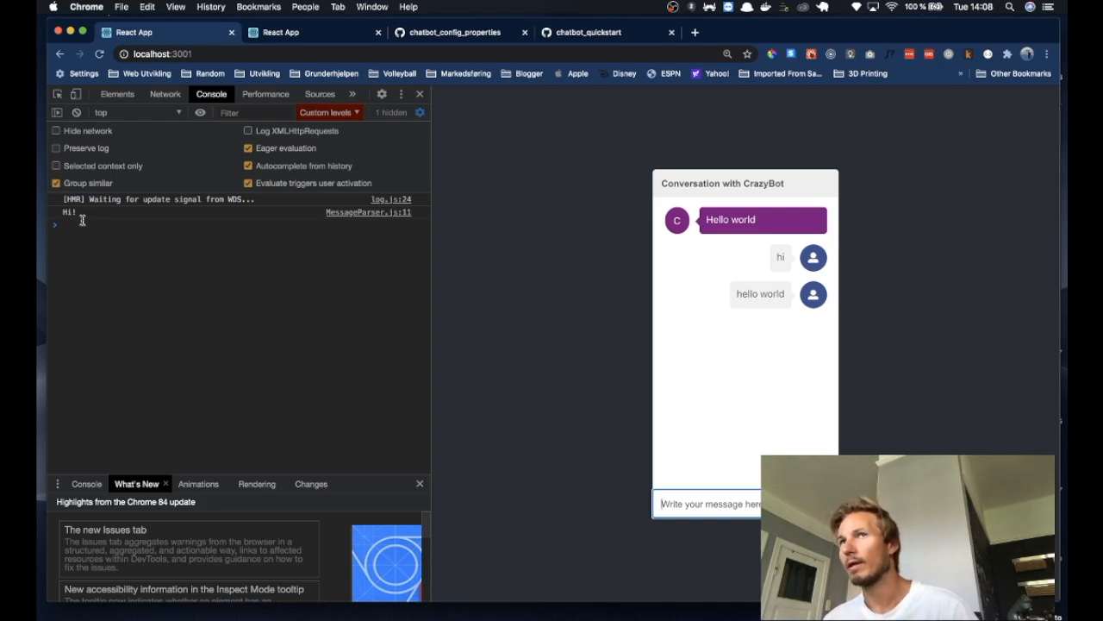
mouse_move(68, 155)
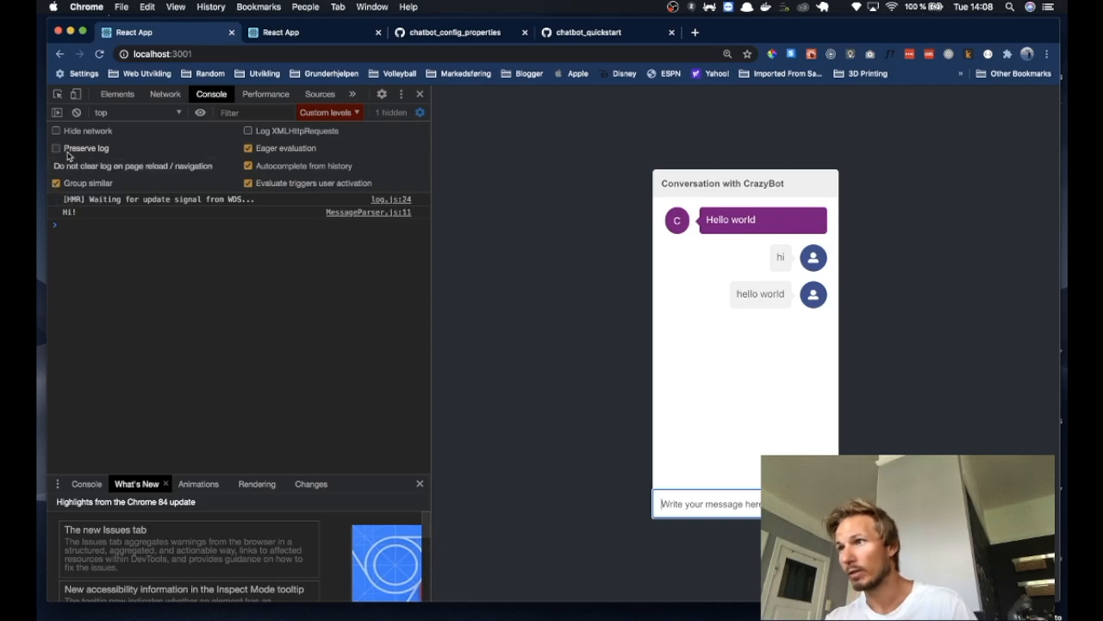
click(56, 147)
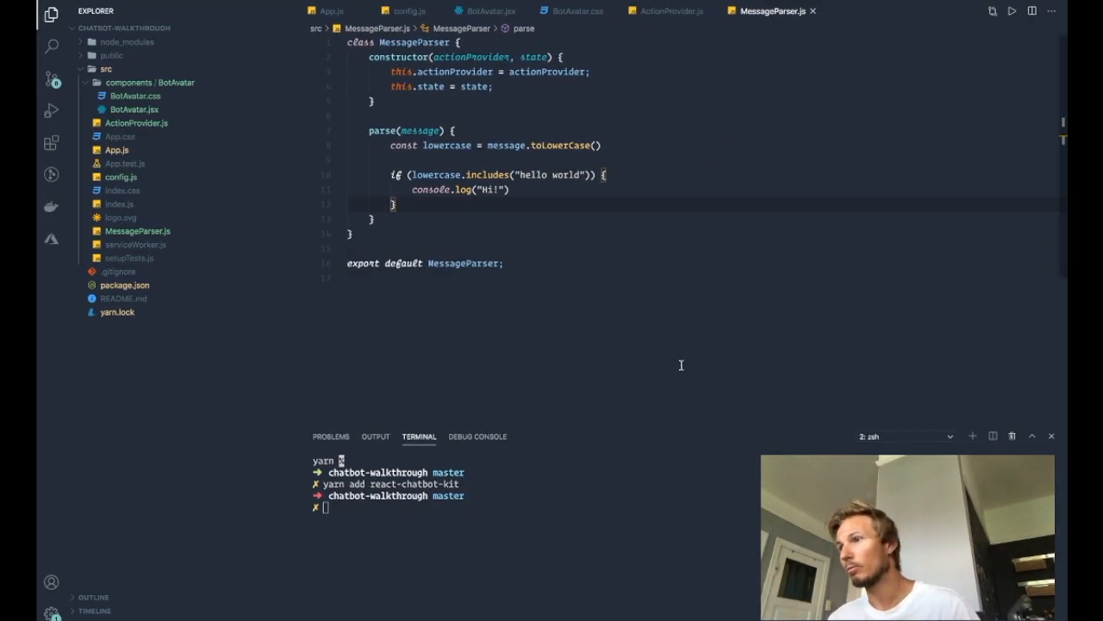
mouse_move(585, 163)
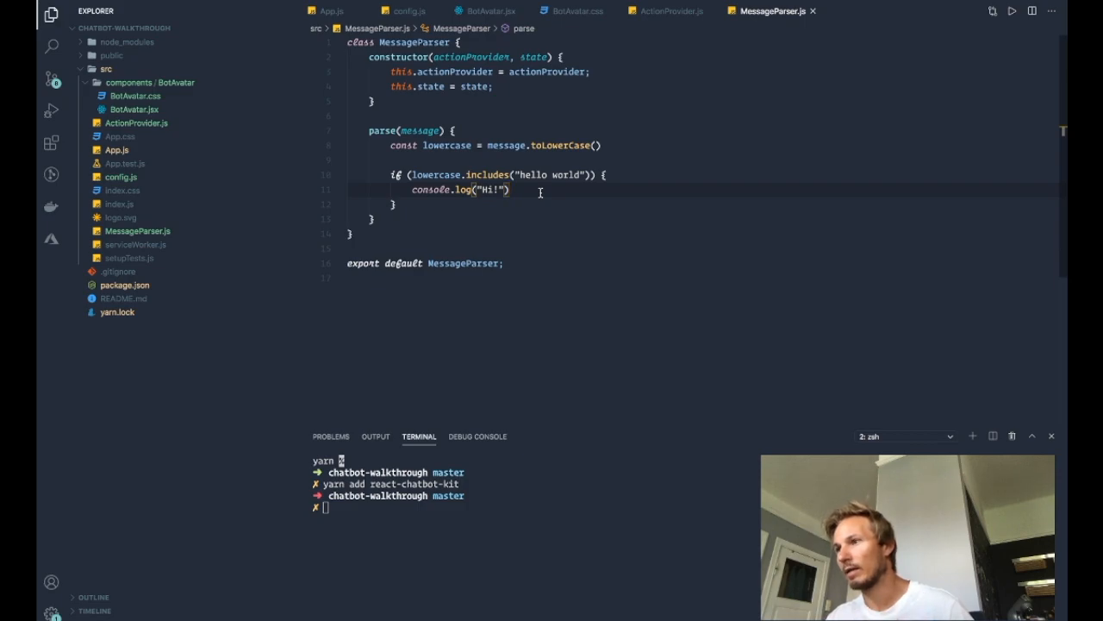
mouse_move(592, 158)
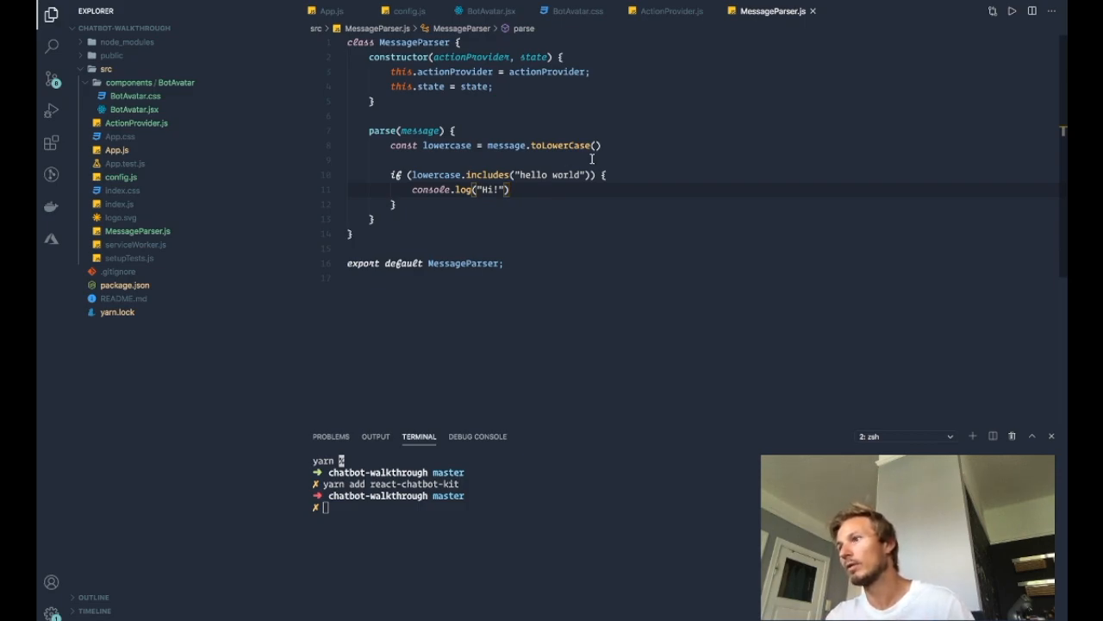